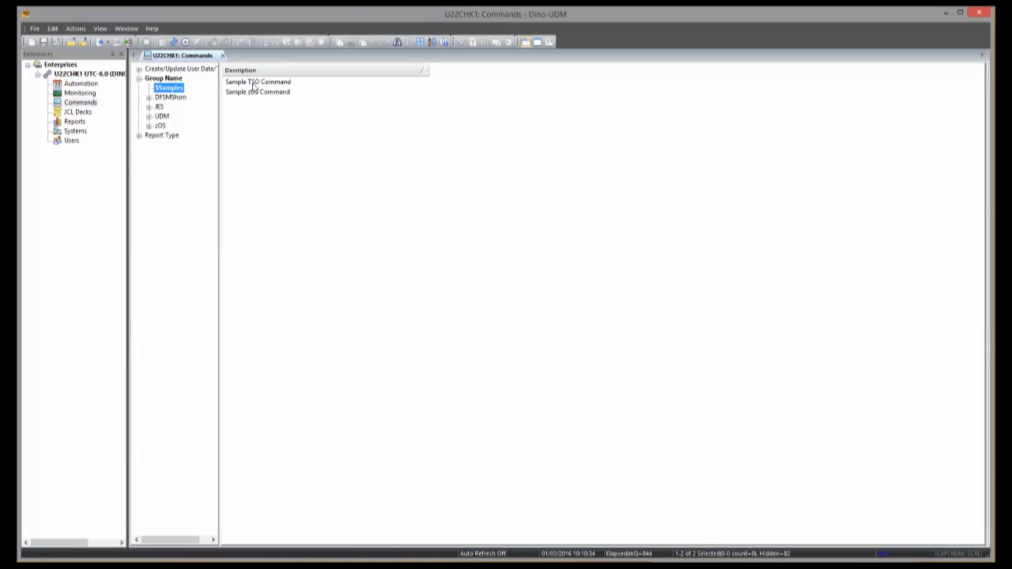
Open the Sample TSO Command and review its #DSN to List# variable without changes
{"action": "double_click", "coordinate": [257, 81]}
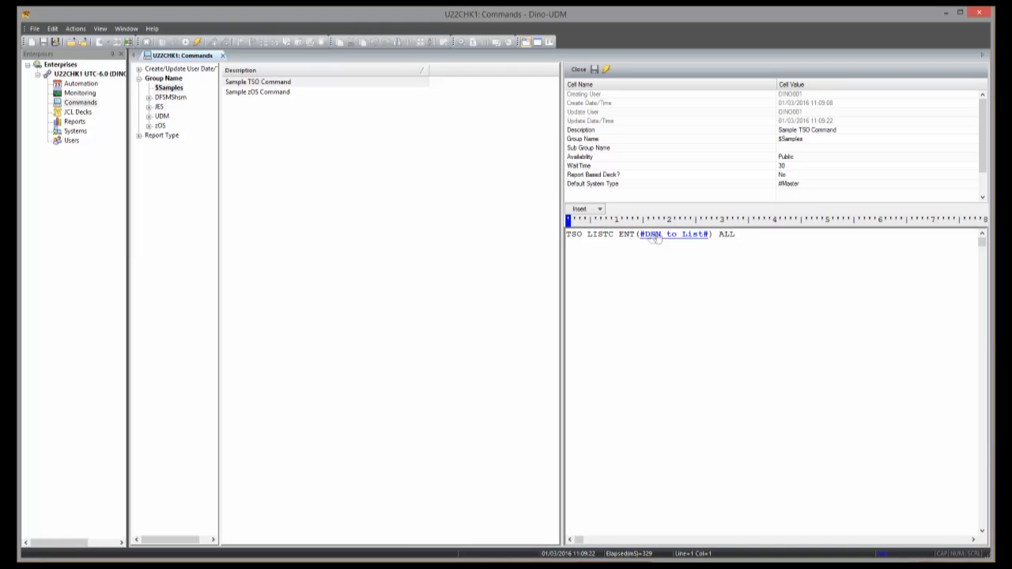
{"action": "double_click", "coordinate": [653, 235]}
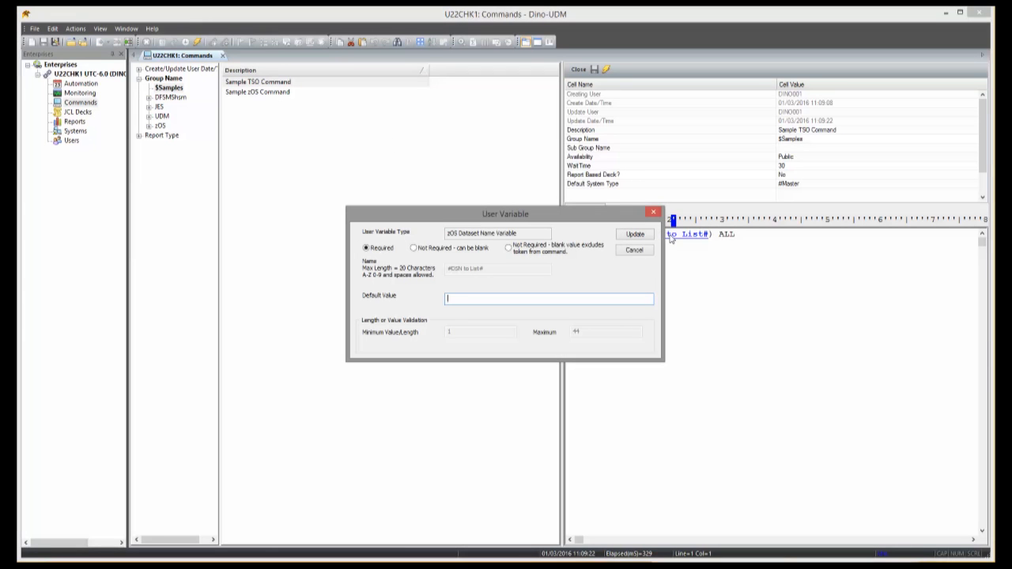
{"action": "left_click", "coordinate": [633, 250]}
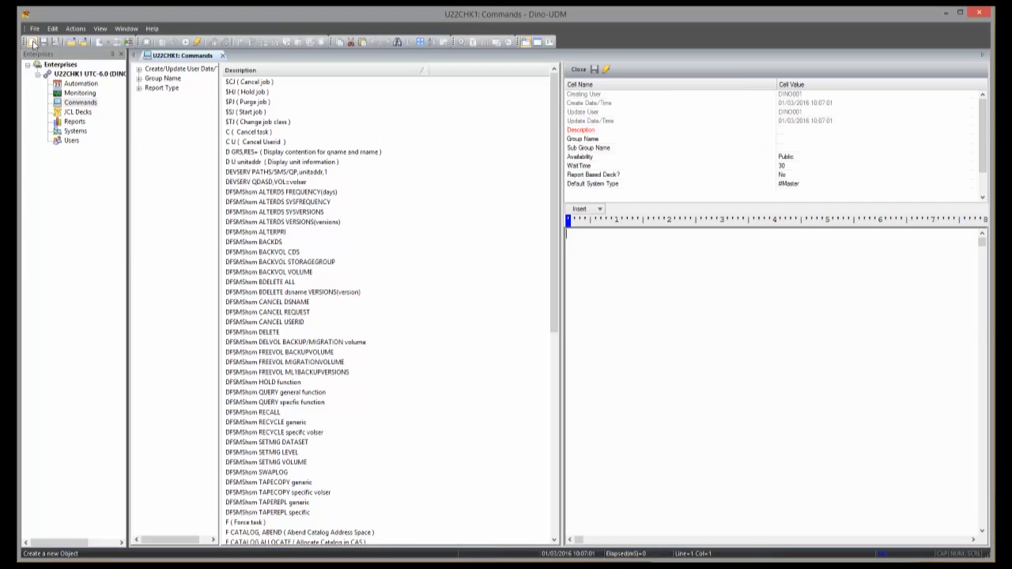
Enter the command text 'd u,,,0db6,1' for device 0DB6
{"action": "type", "text": "d"}
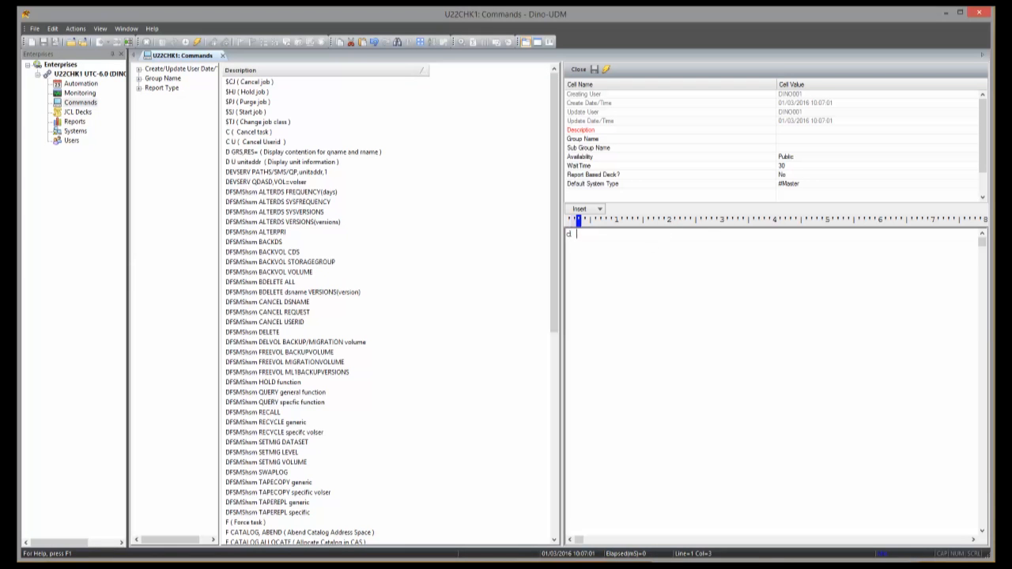
{"action": "type", "text": "u,,,0"}
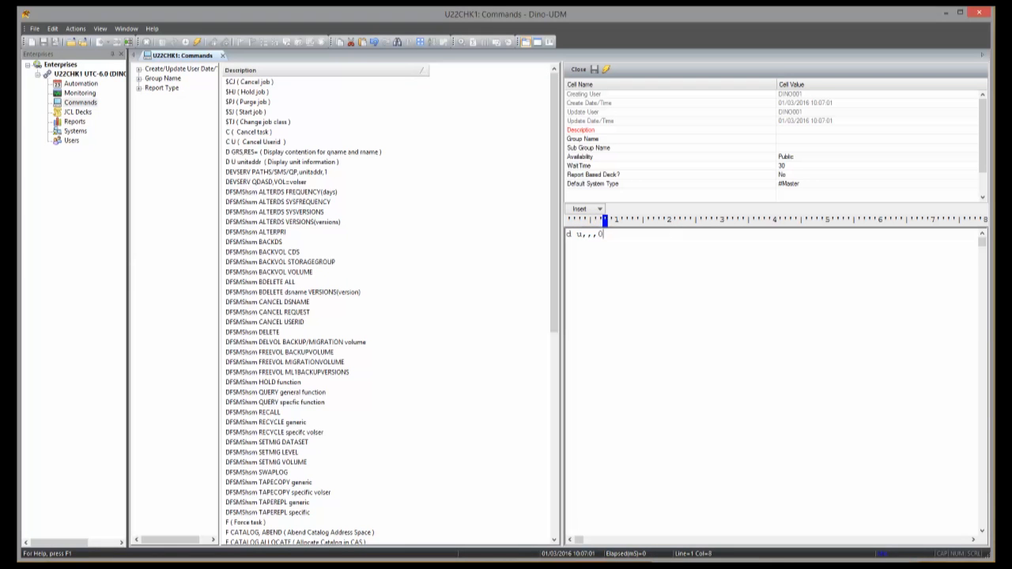
{"action": "type", "text": "db6"}
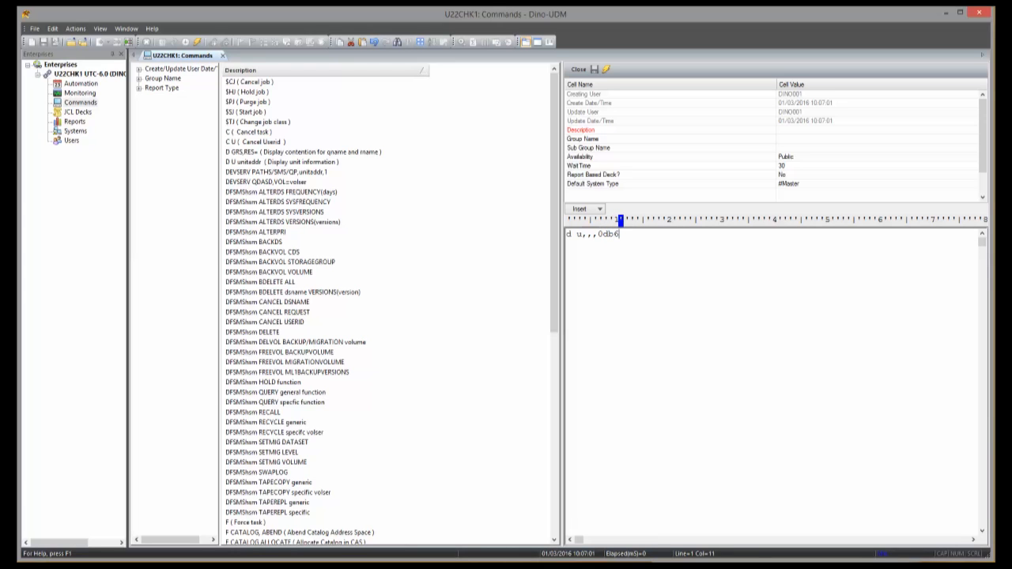
{"action": "type", "text": ",1"}
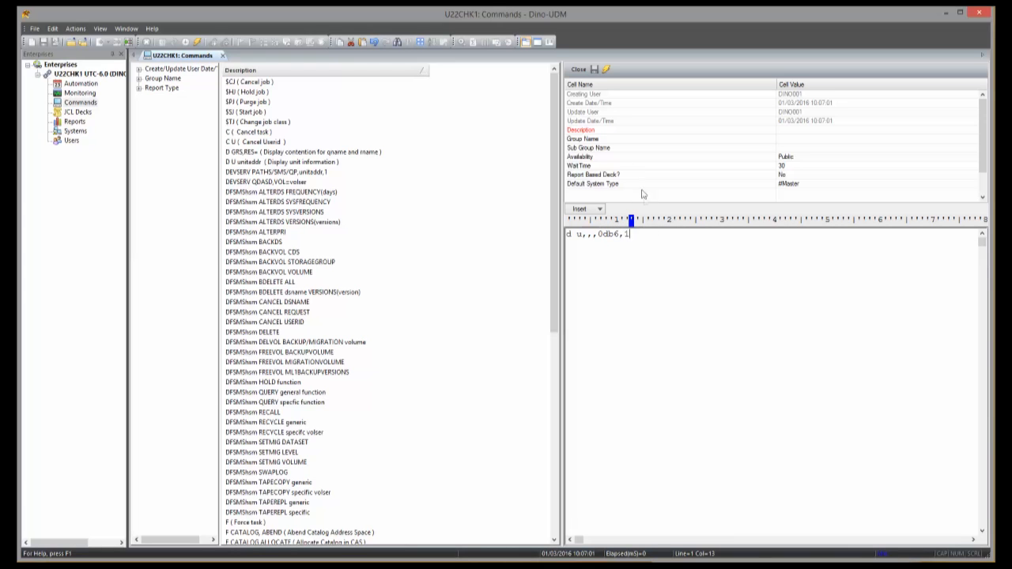
{"action": "mouse_move", "coordinate": [613, 70]}
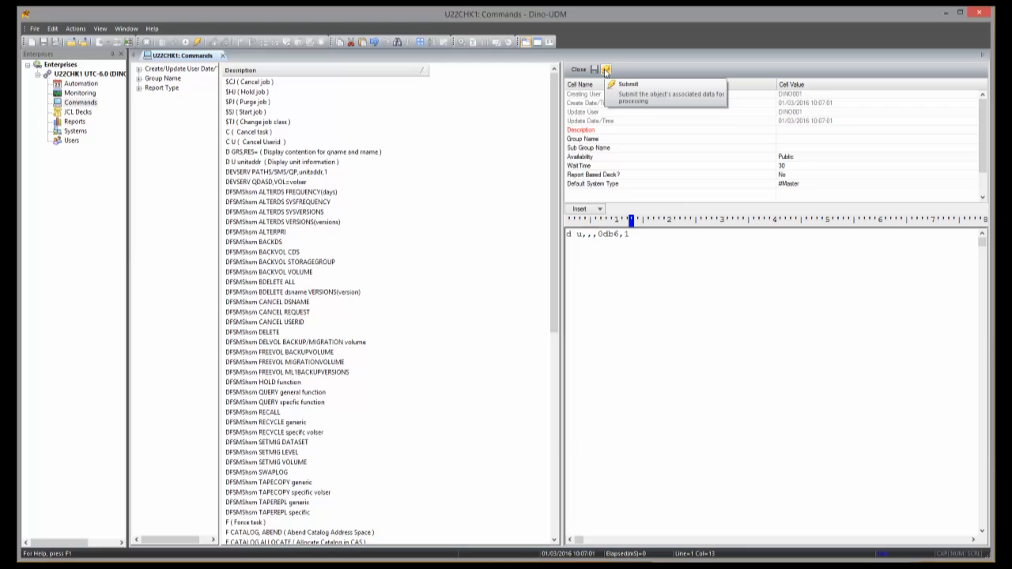
Submit 'd u,,,0db6,1' to both systems, then open Choose Report Columns
{"action": "left_click", "coordinate": [608, 68]}
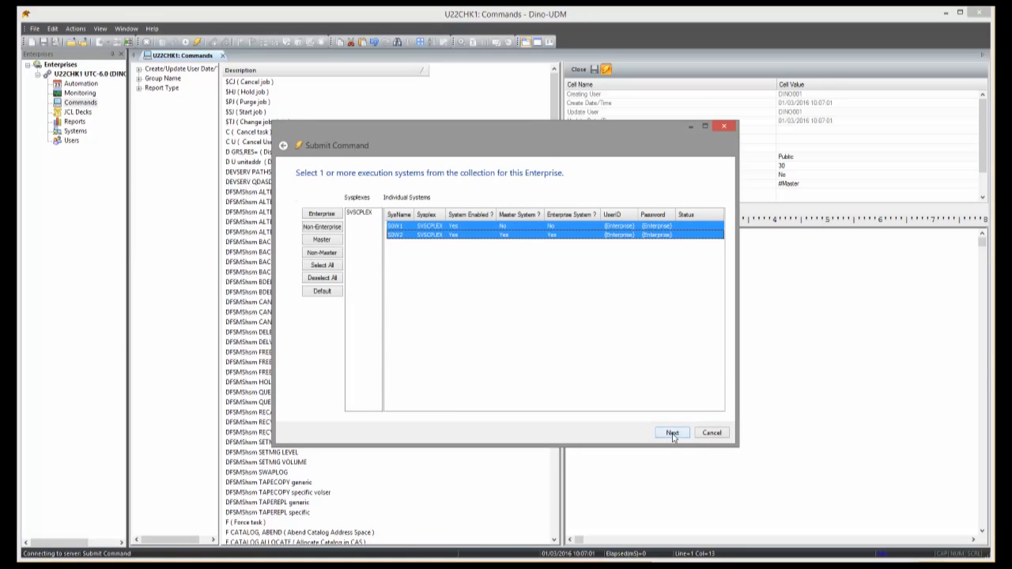
{"action": "left_click", "coordinate": [672, 433]}
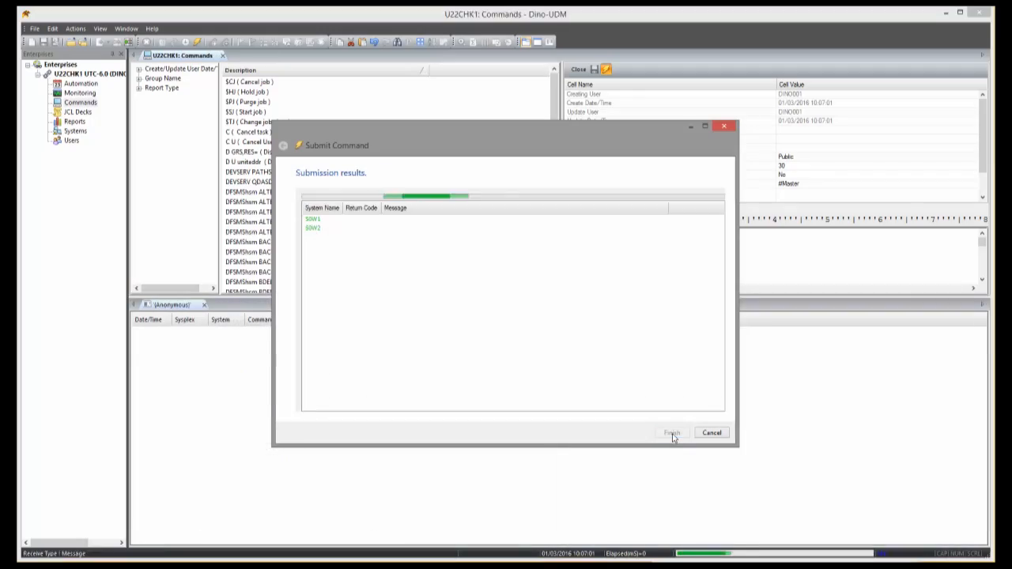
{"action": "left_click", "coordinate": [672, 432]}
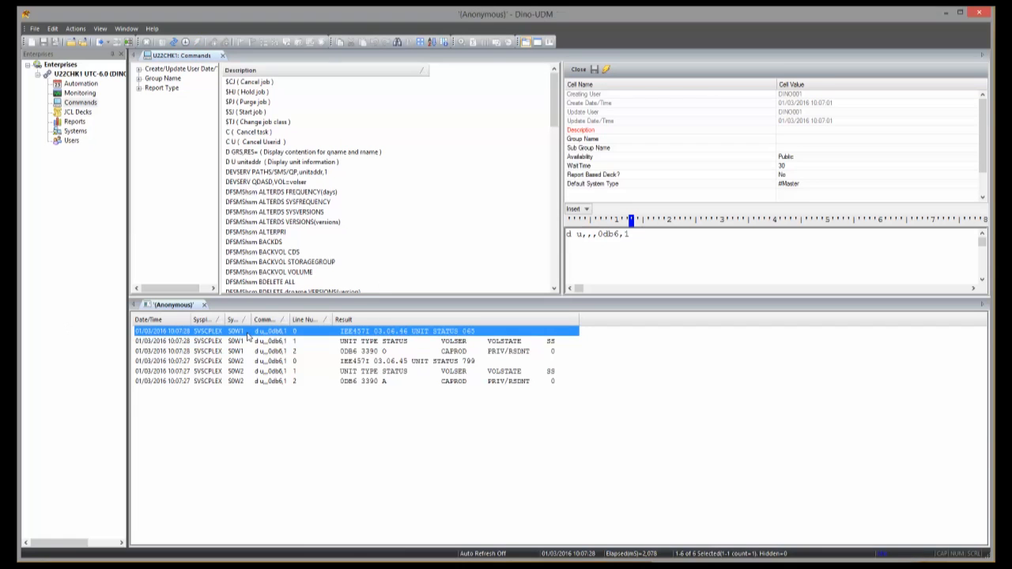
{"action": "left_click", "coordinate": [238, 361]}
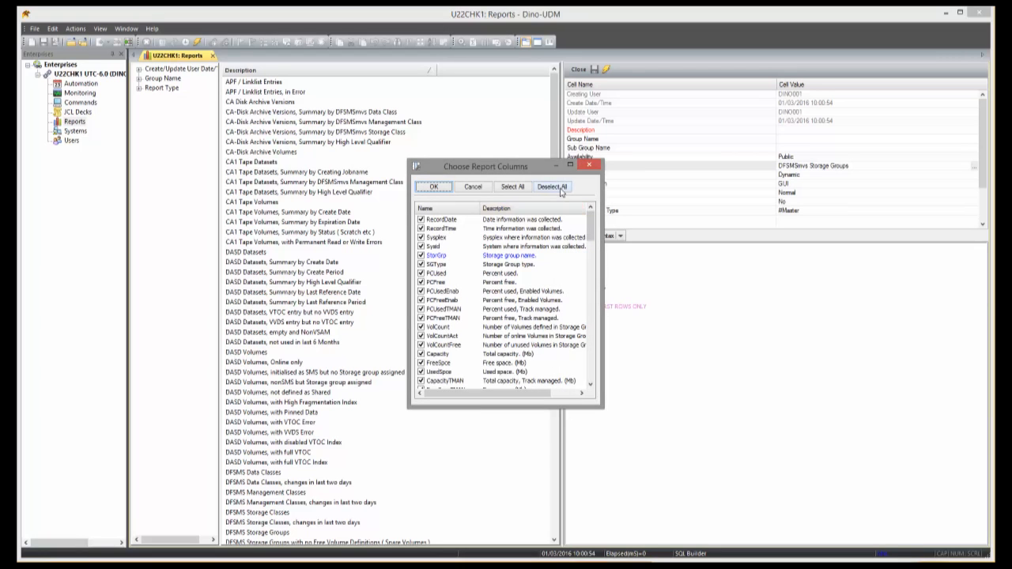
Keep only StorGrp, PCUsed, VolCount and Capacity as report columns
{"action": "left_click", "coordinate": [552, 186]}
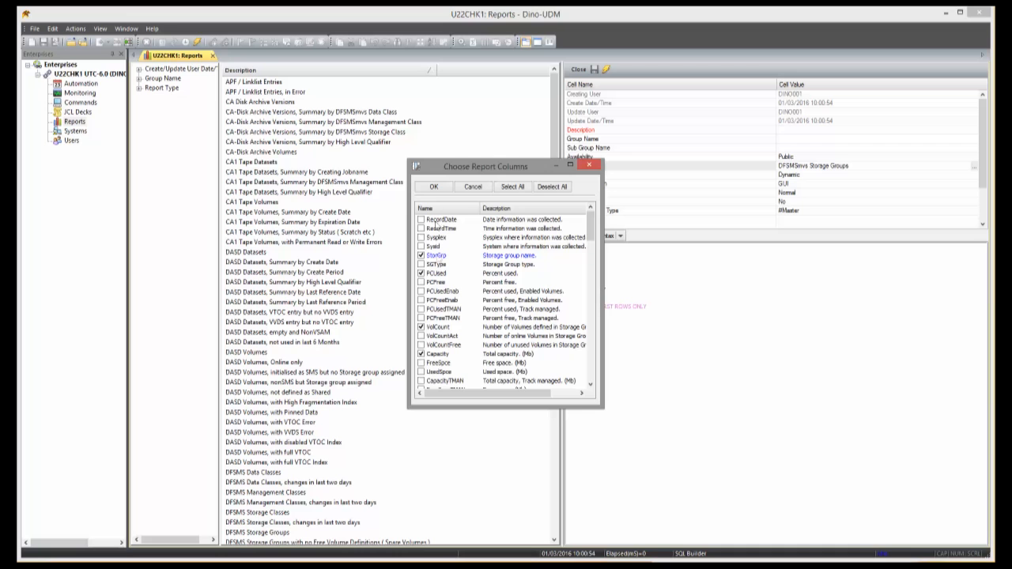
{"action": "left_click", "coordinate": [434, 187]}
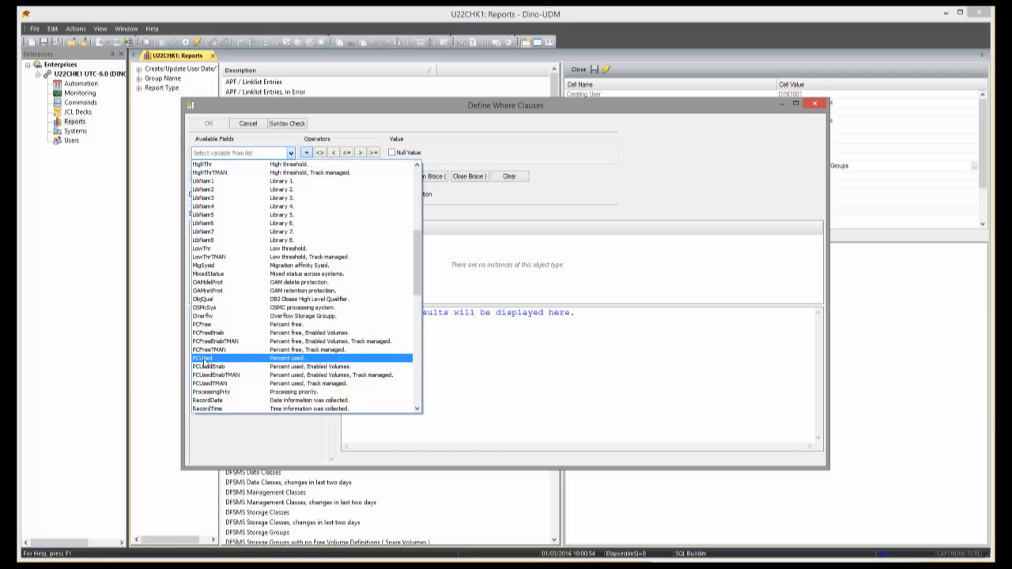
Draft a PCUsed > 80 condition and sort by StorGrp ascending
{"action": "left_click", "coordinate": [203, 357]}
{"action": "type", "text": "80"}
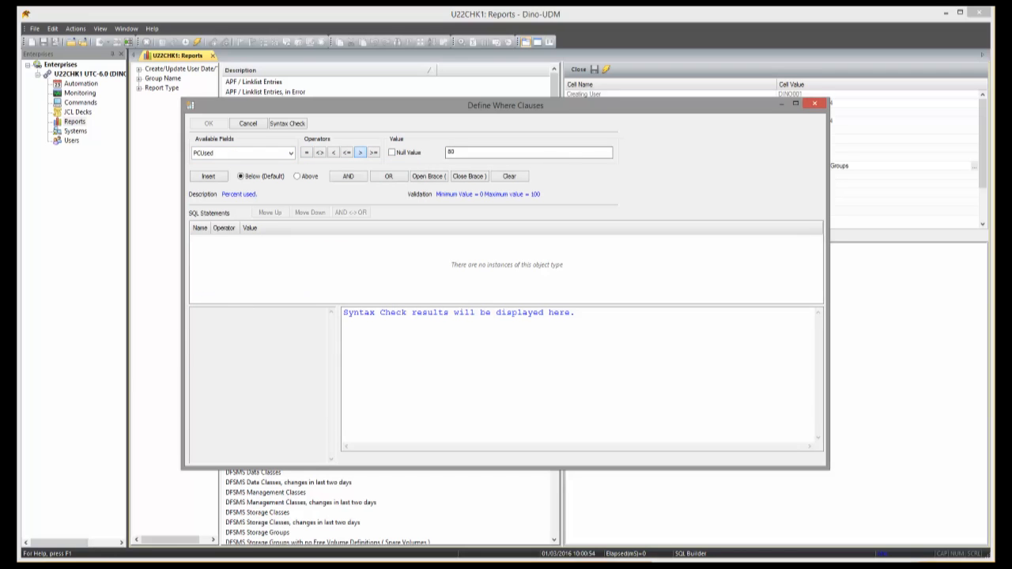
{"action": "left_click", "coordinate": [205, 175]}
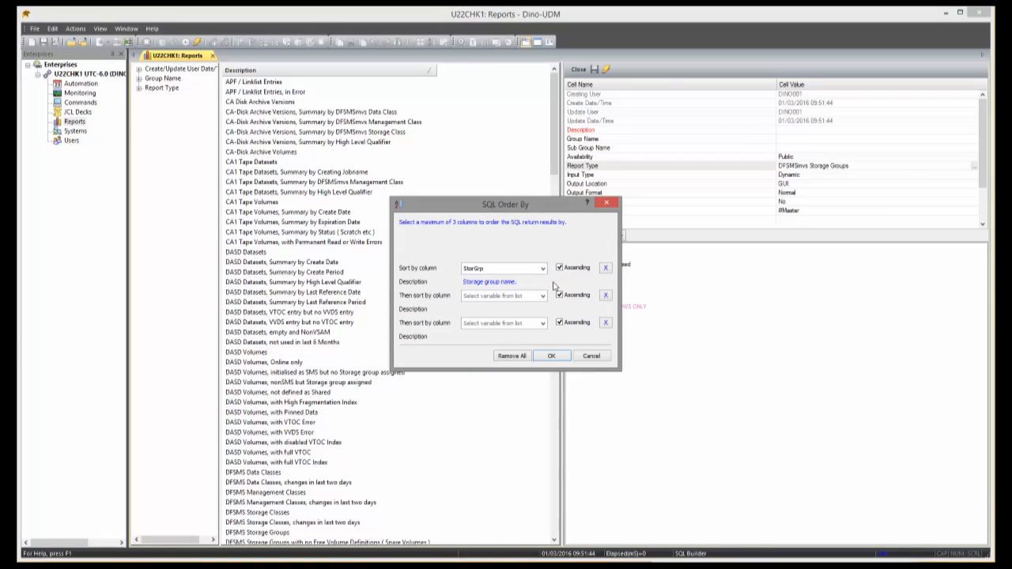
Confirm the StorGrp sort and open the Card Image template with the IKJEFT01 job header
{"action": "left_click", "coordinate": [536, 296]}
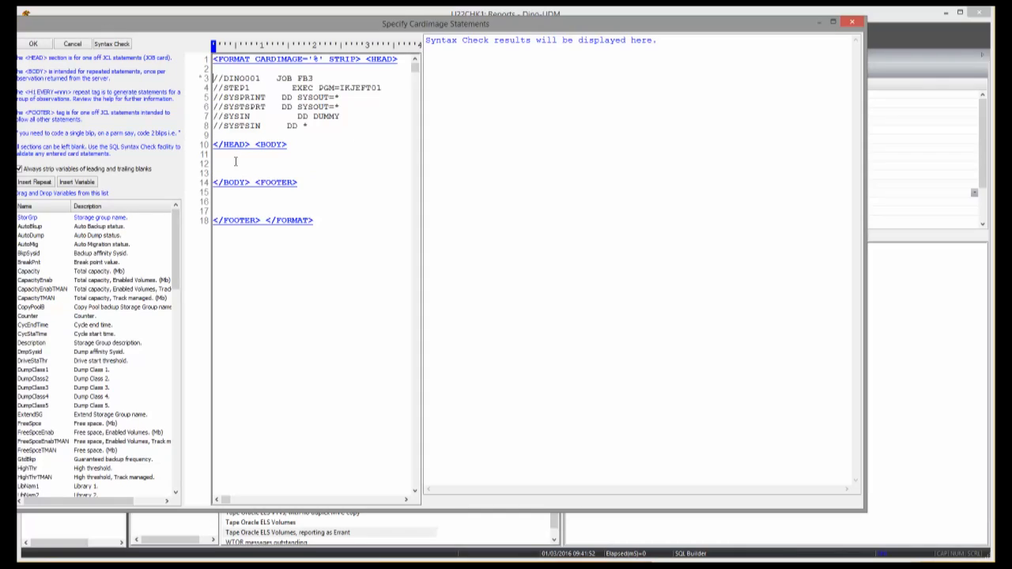
Add body line 'TSO HSEND BACKVOL SG(%StorGrp.)' and start submitting to S0W2
{"action": "type", "text": "TSO HSEND B"}
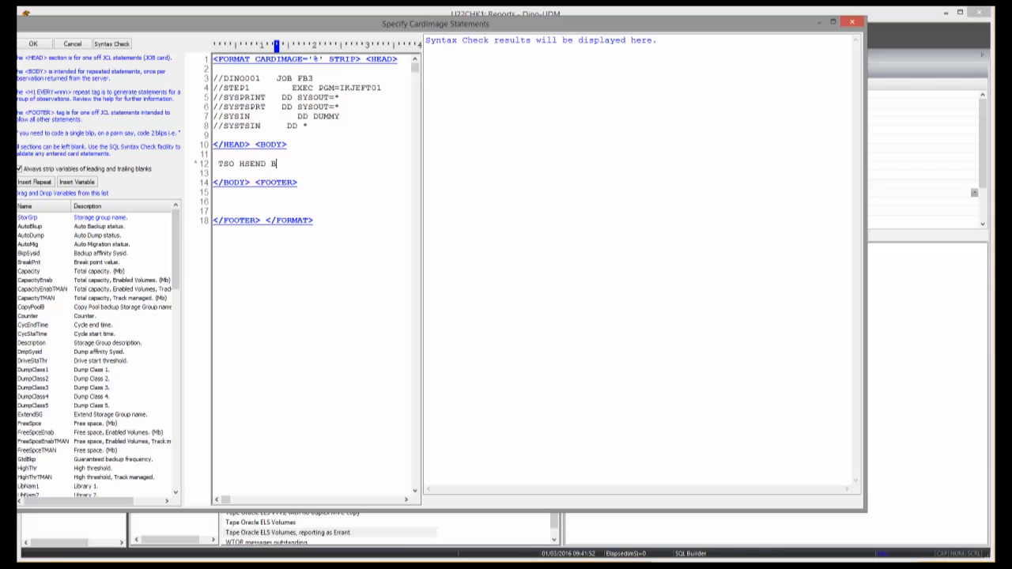
{"action": "type", "text": "ACKVOL SG("}
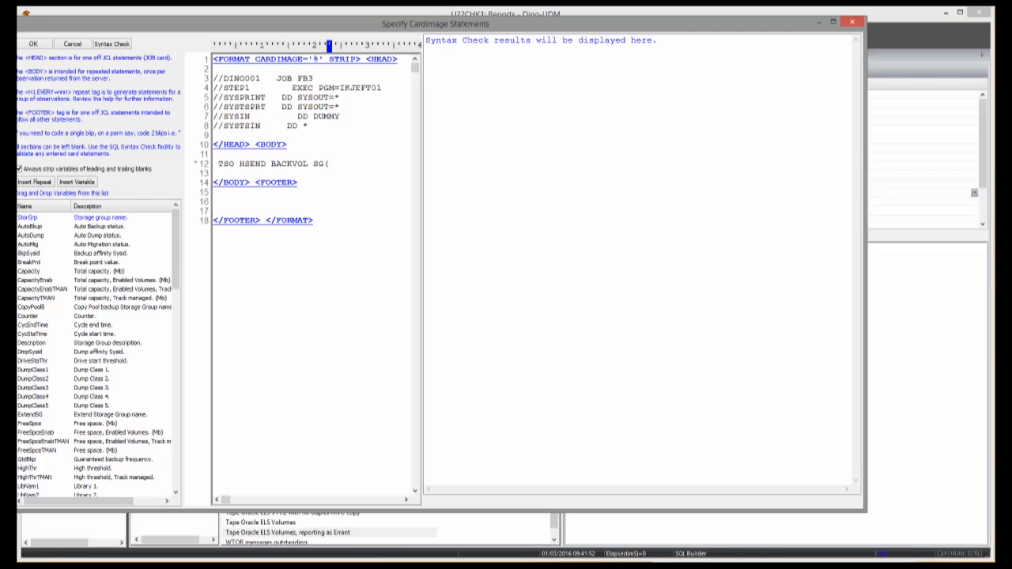
{"action": "type", "text": "%StorGrp."}
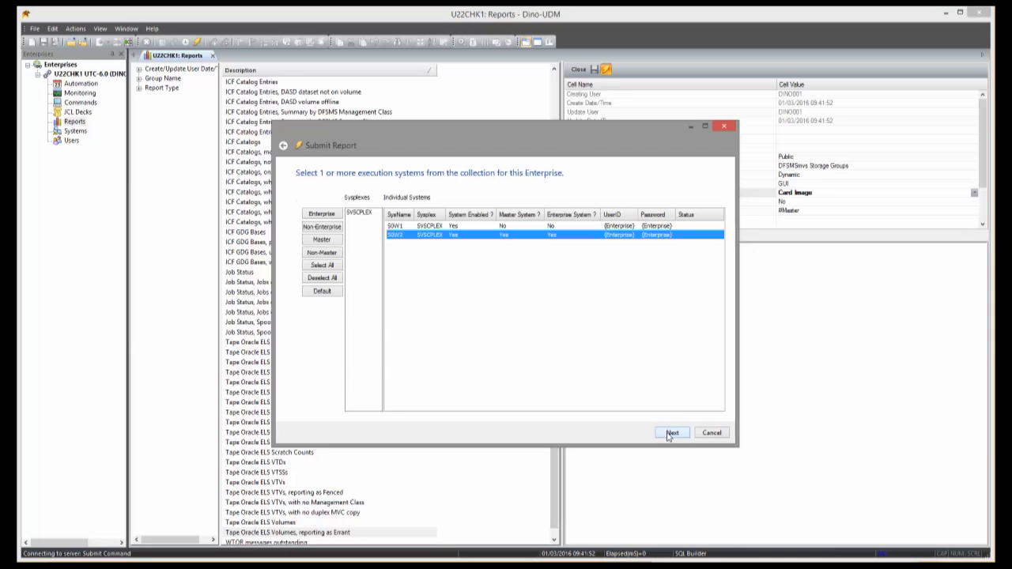
Run the report on S0W2 and display the HSEND BACKVOL cards per storage group
{"action": "left_click", "coordinate": [673, 433]}
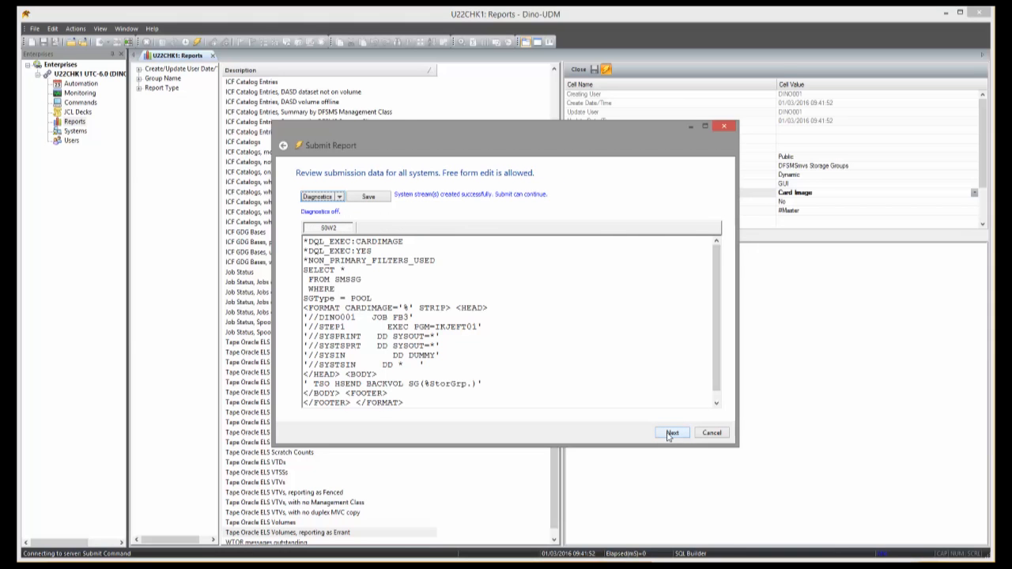
{"action": "left_click", "coordinate": [672, 433]}
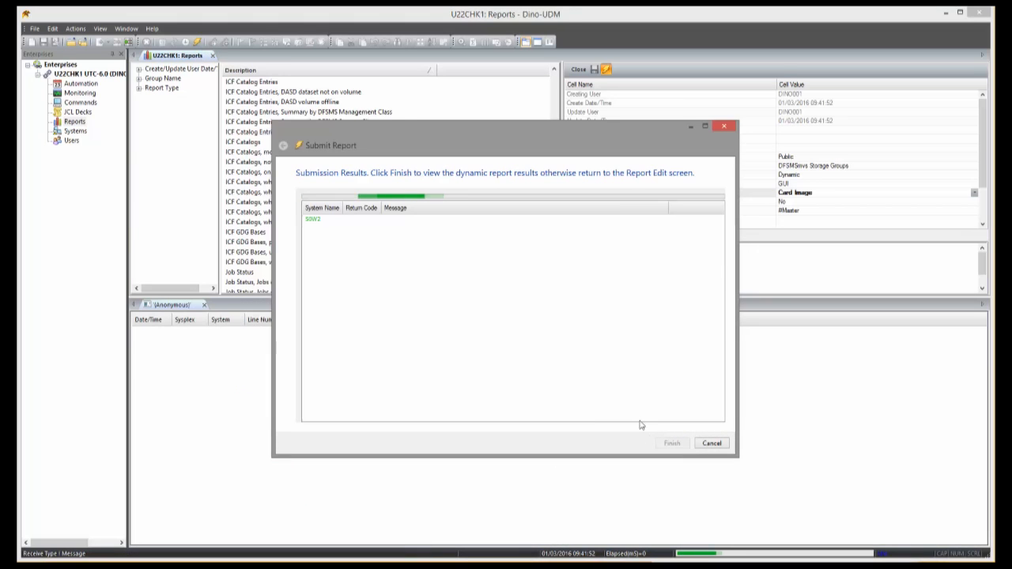
{"action": "left_click", "coordinate": [673, 443]}
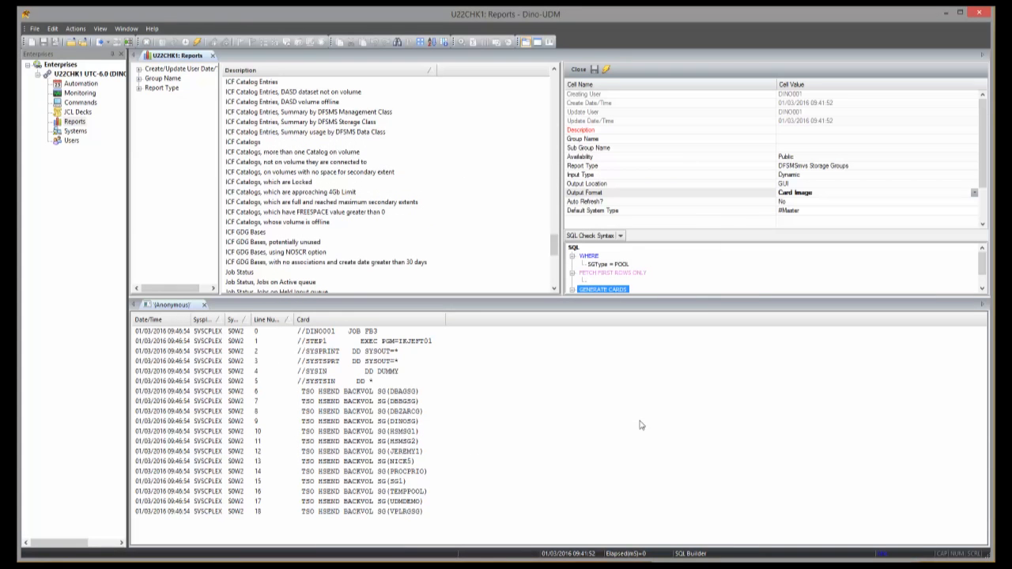
{"action": "mouse_move", "coordinate": [403, 369]}
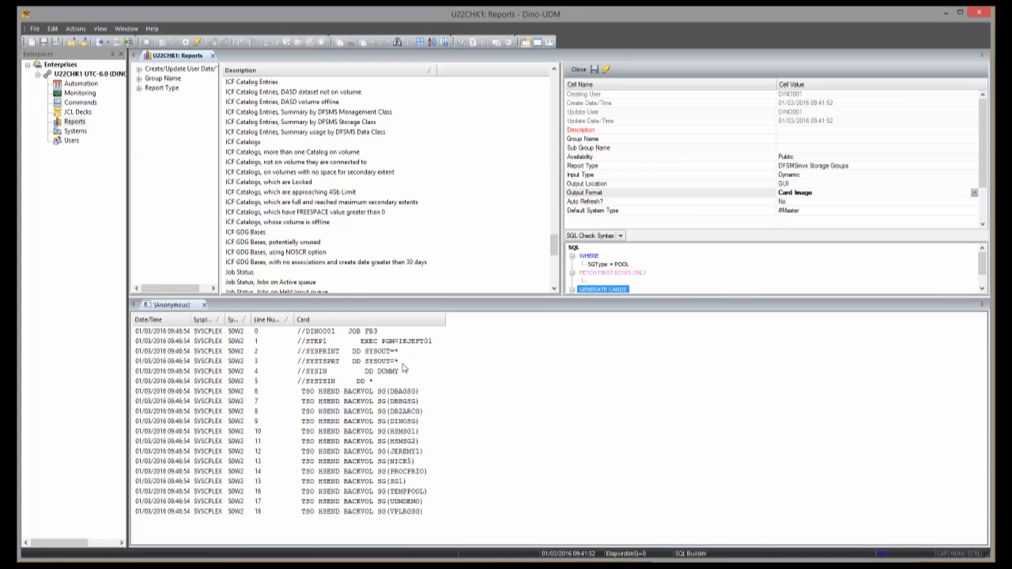